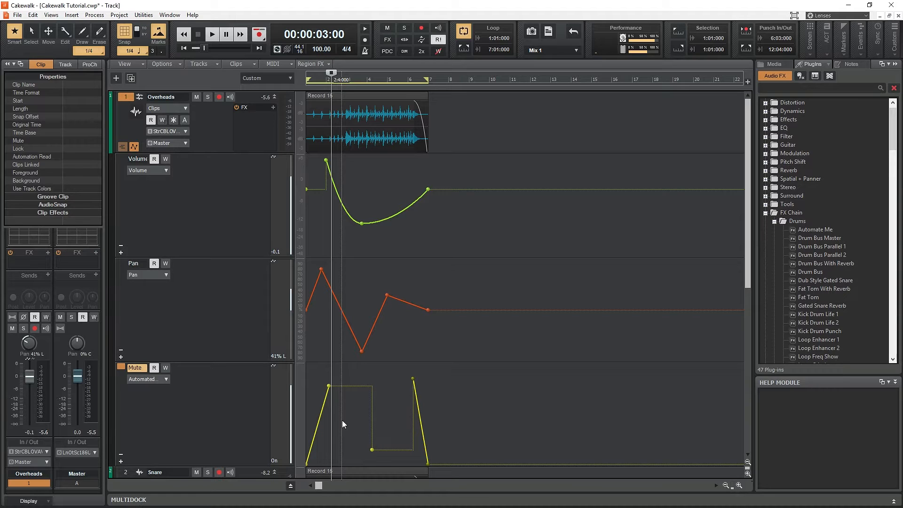
Hide the Overheads volume, pan and mute automation lanes, leaving four audio tracks visible
{"action": "right_click", "coordinate": [343, 425]}
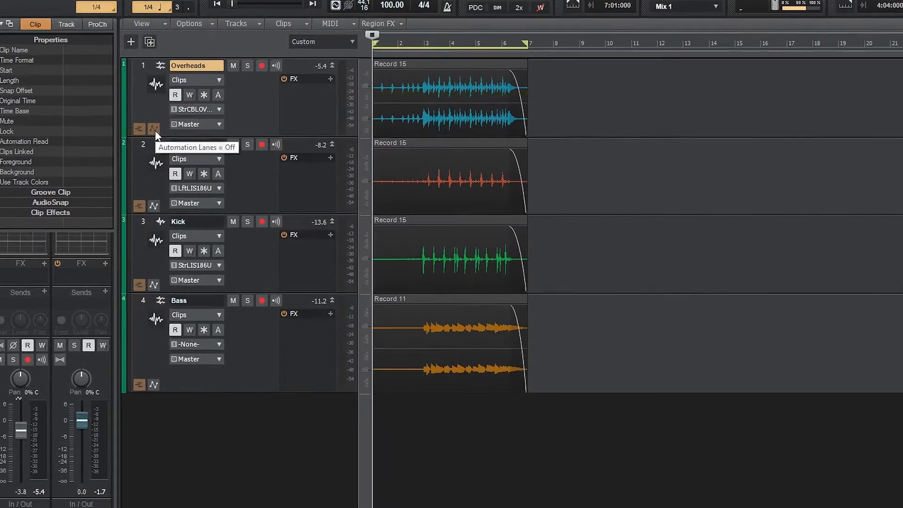
Show the Overheads automation lanes, add a lane, and delete the pan envelope
{"action": "left_click", "coordinate": [153, 129]}
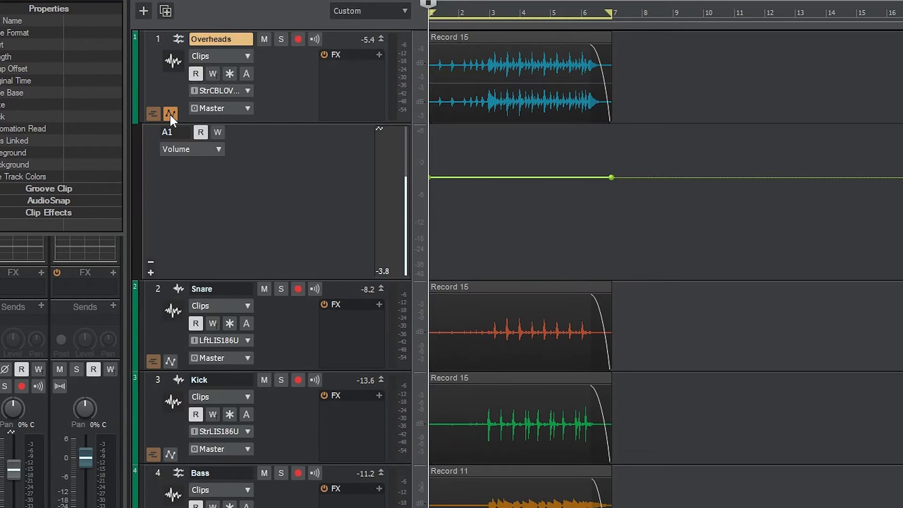
{"action": "mouse_move", "coordinate": [156, 90]}
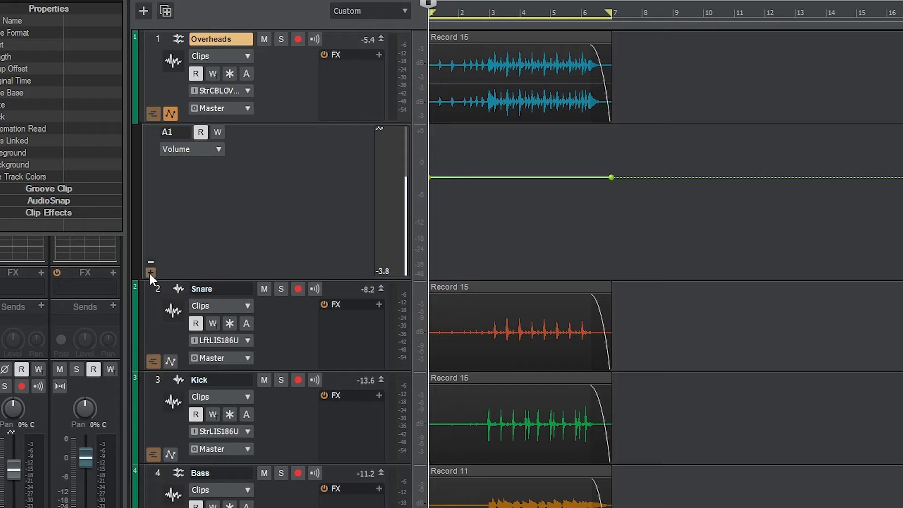
{"action": "left_click", "coordinate": [151, 273]}
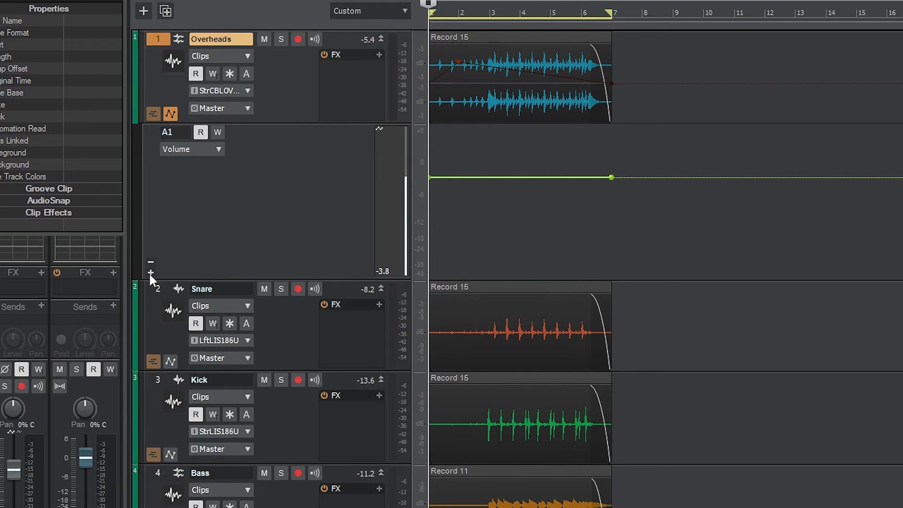
{"action": "right_click", "coordinate": [487, 317]}
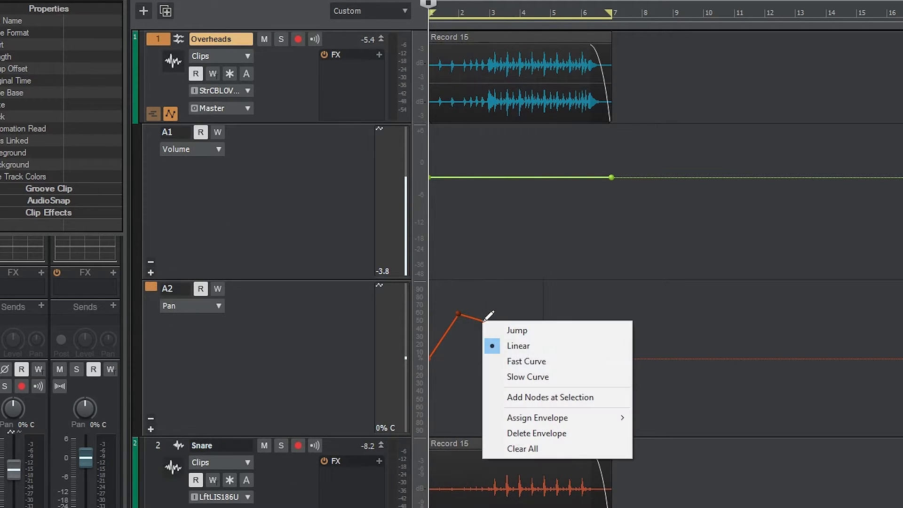
{"action": "left_click", "coordinate": [522, 449]}
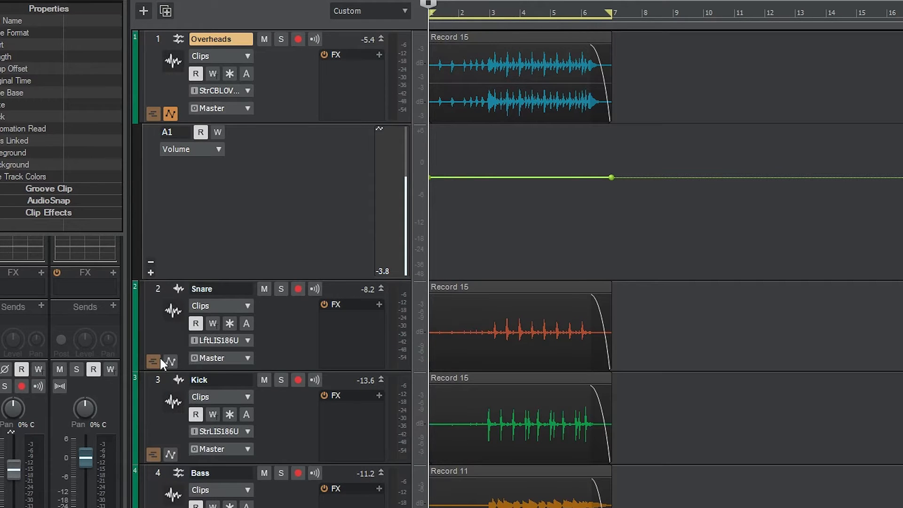
{"action": "mouse_move", "coordinate": [153, 364]}
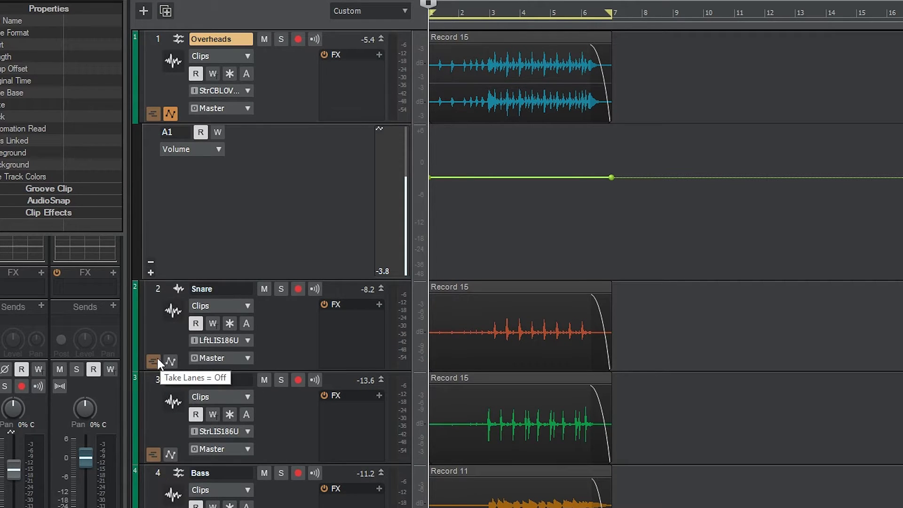
{"action": "mouse_move", "coordinate": [160, 364]}
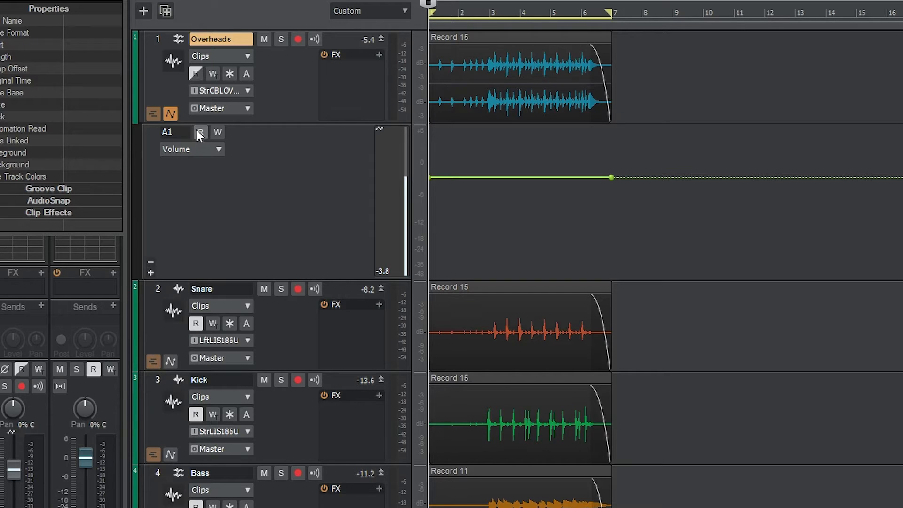
{"action": "left_click", "coordinate": [200, 132]}
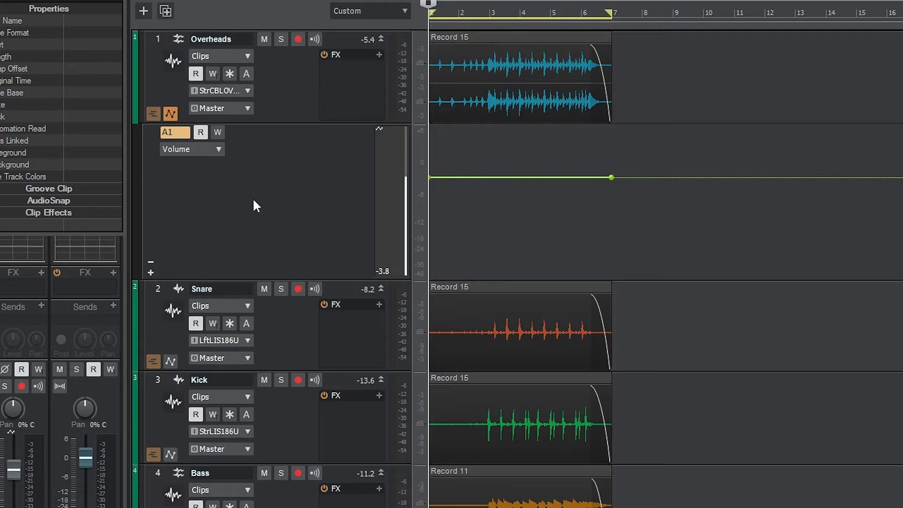
Rename the lane Volume, pull a node to about -10 dB, and curve the rising segment
{"action": "double_click", "coordinate": [167, 132]}
{"action": "type", "text": "Volume"}
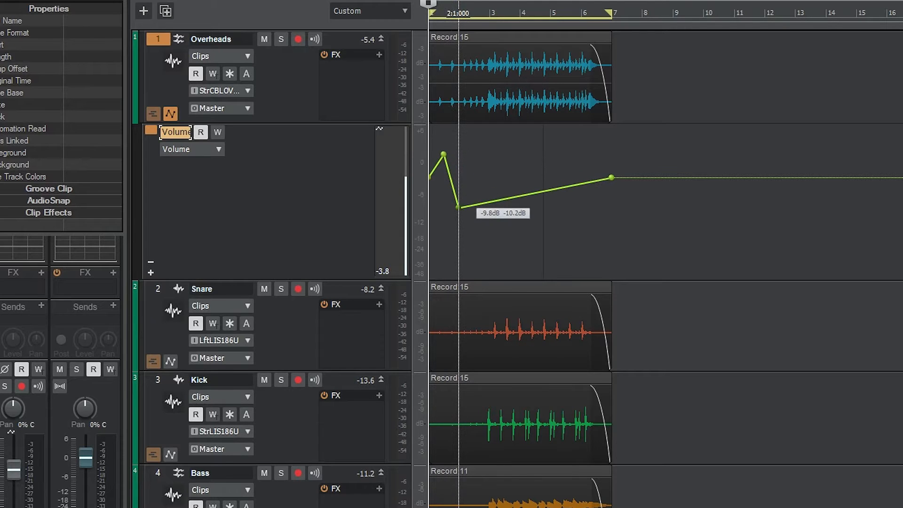
{"action": "left_click_drag", "start_coordinate": [610, 177], "coordinate": [534, 172]}
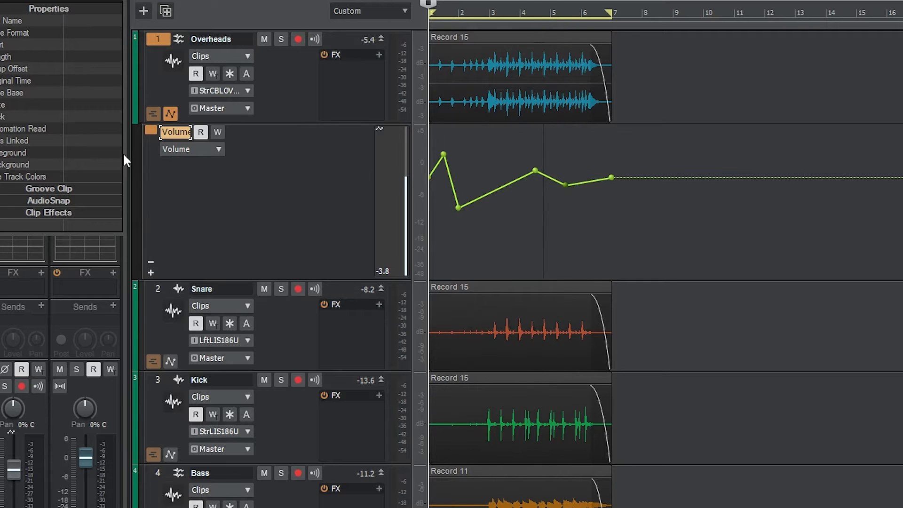
{"action": "mouse_move", "coordinate": [39, 167]}
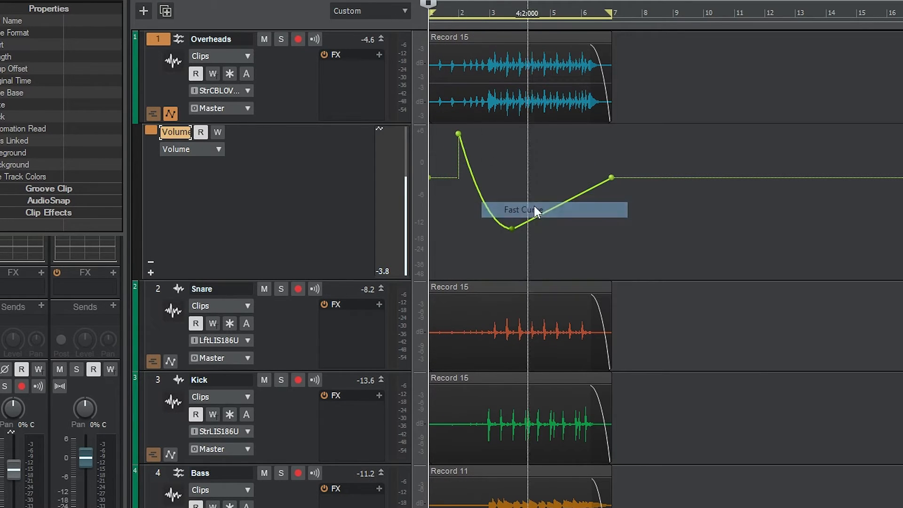
{"action": "right_click", "coordinate": [521, 209]}
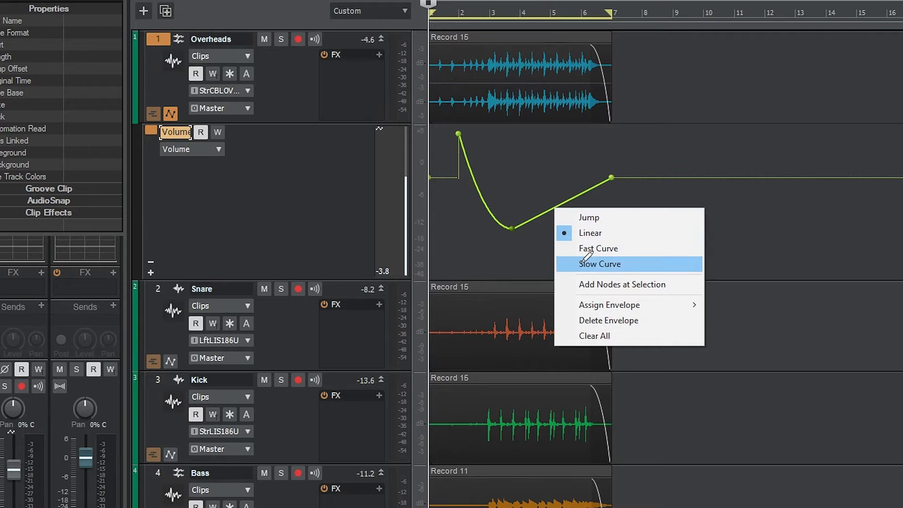
{"action": "left_click", "coordinate": [599, 264]}
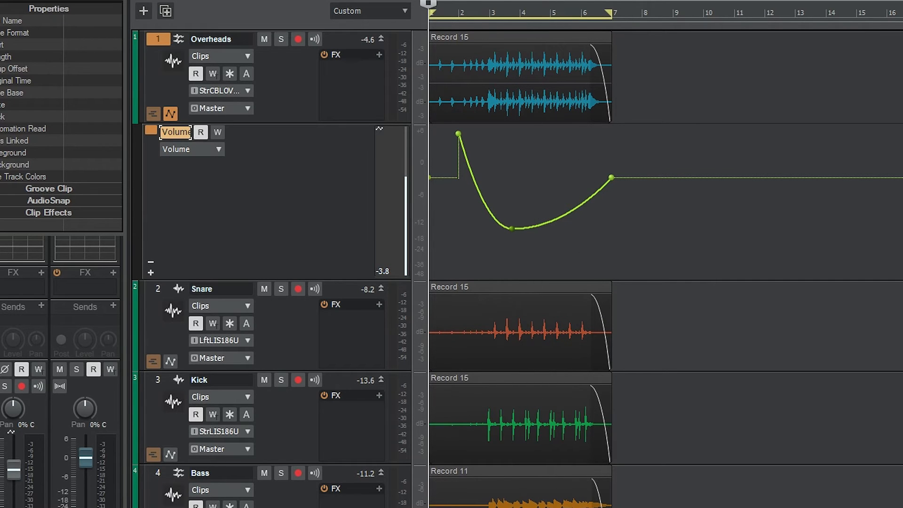
{"action": "left_click", "coordinate": [429, 4]}
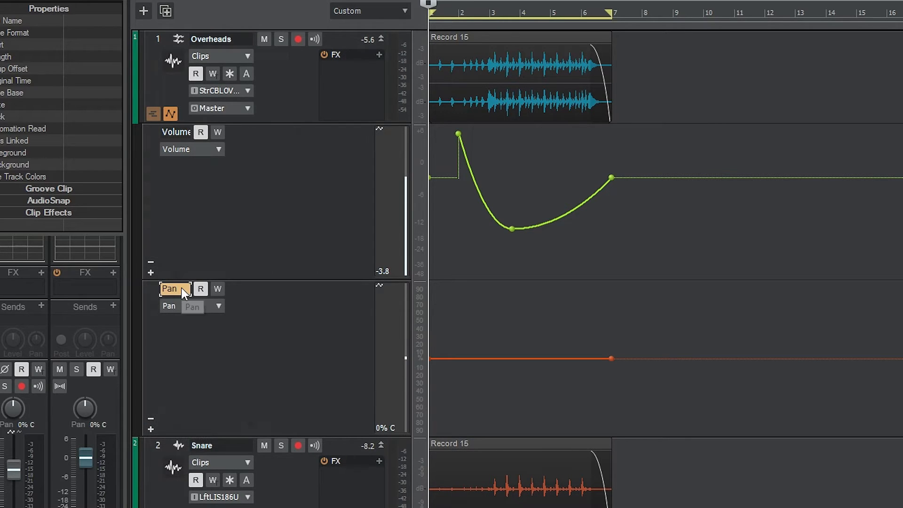
Set the new Overheads lane to automate Pan and draw an envelope swinging left and back
{"action": "left_click", "coordinate": [219, 306]}
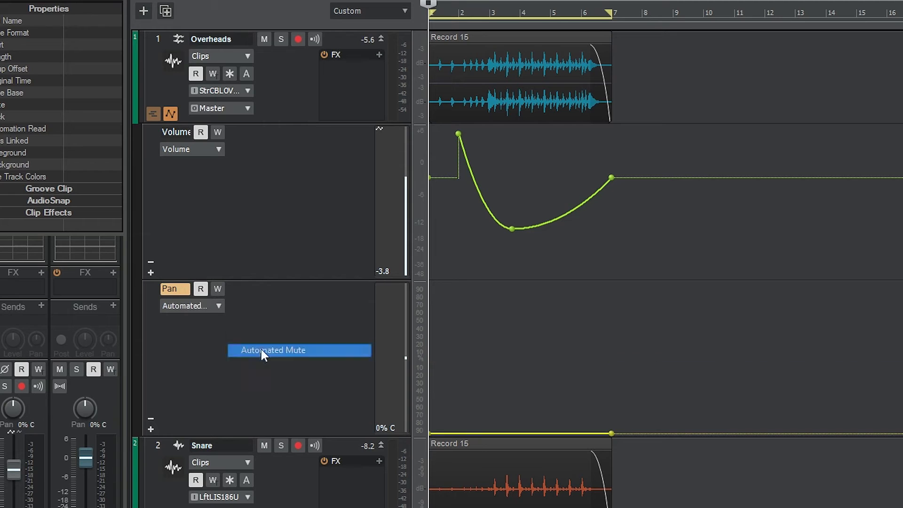
{"action": "left_click", "coordinate": [297, 349]}
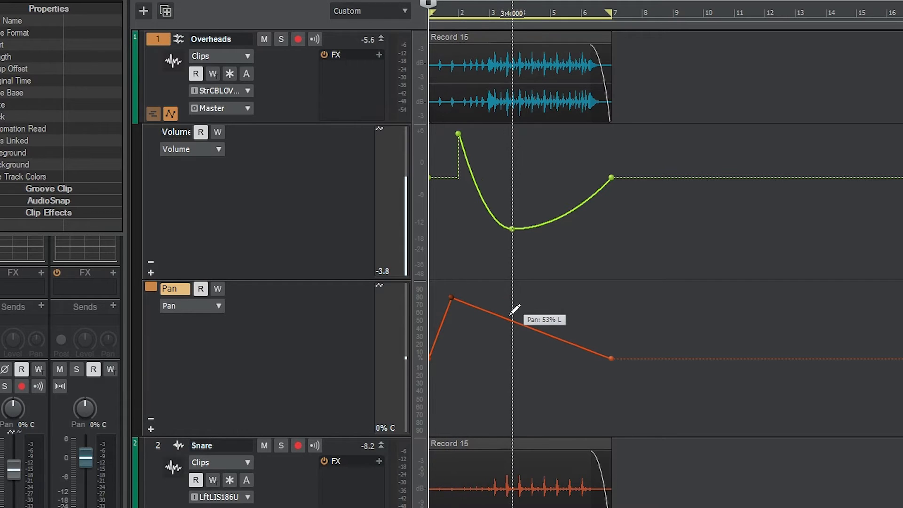
{"action": "left_click_drag", "start_coordinate": [512, 308], "coordinate": [512, 419]}
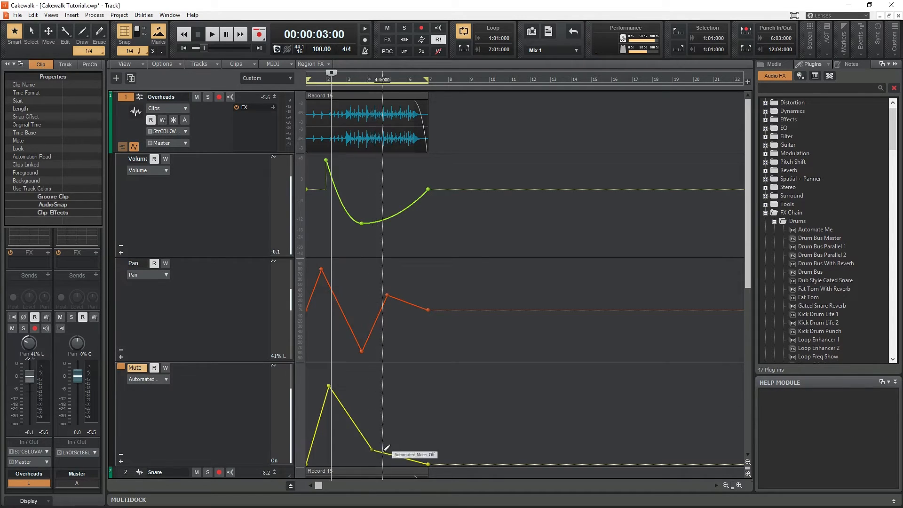
Shape the Automated Mute envelope and give its segment an abrupt Jump shape
{"action": "left_click_drag", "start_coordinate": [382, 454], "coordinate": [412, 381]}
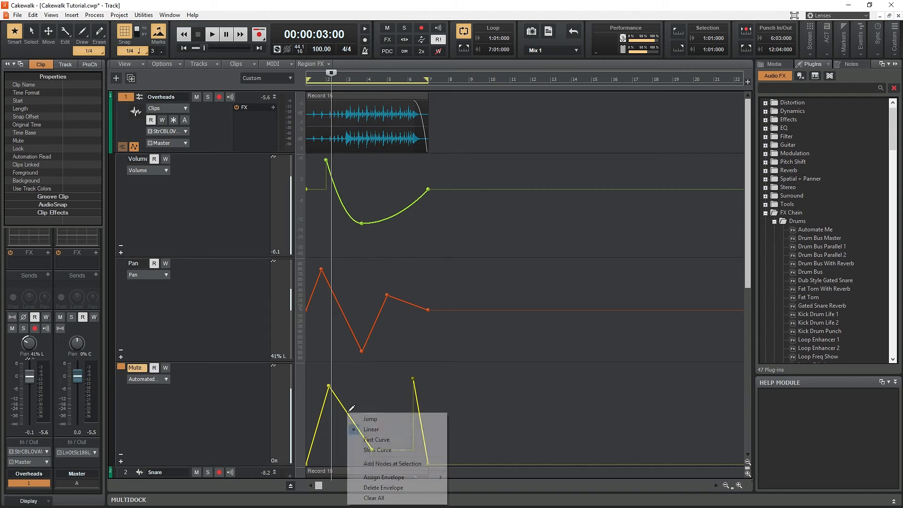
{"action": "left_click", "coordinate": [370, 419]}
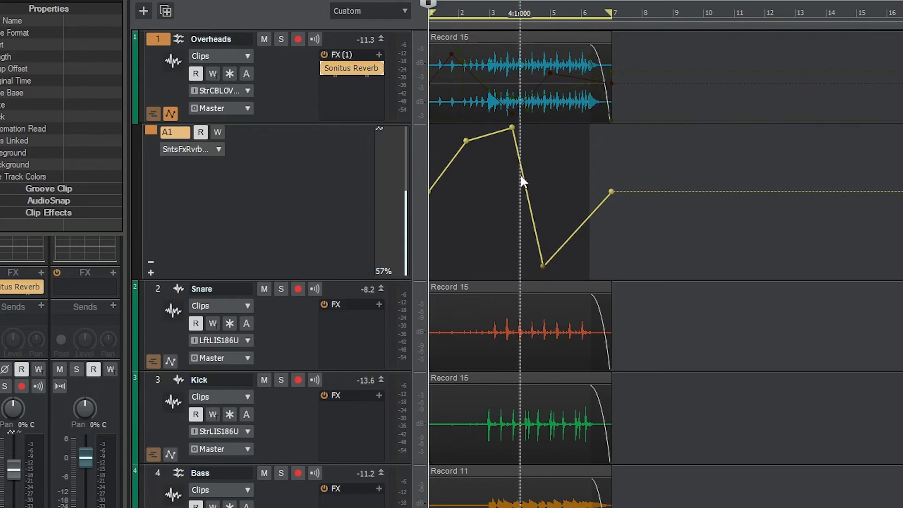
Stop playback at the start and raise a point on the Sonitus Reverb automation envelope
{"action": "right_click", "coordinate": [522, 182]}
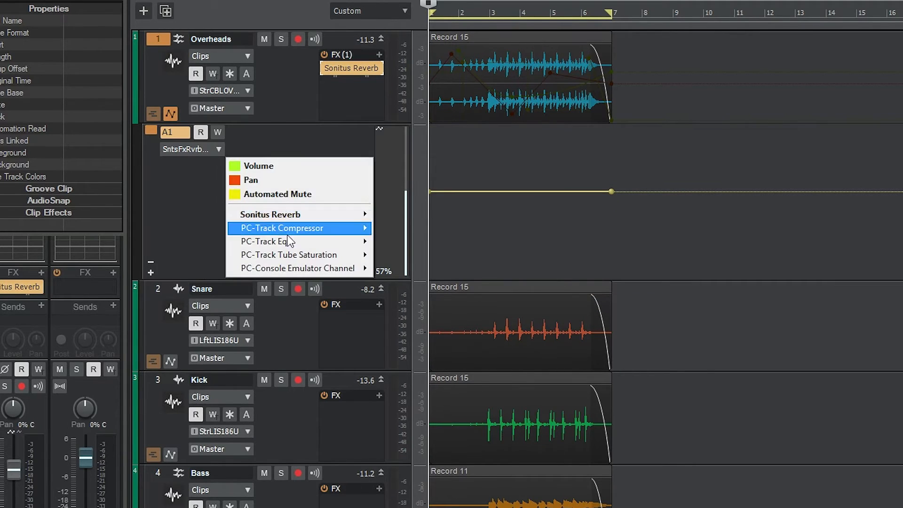
{"action": "mouse_move", "coordinate": [265, 242]}
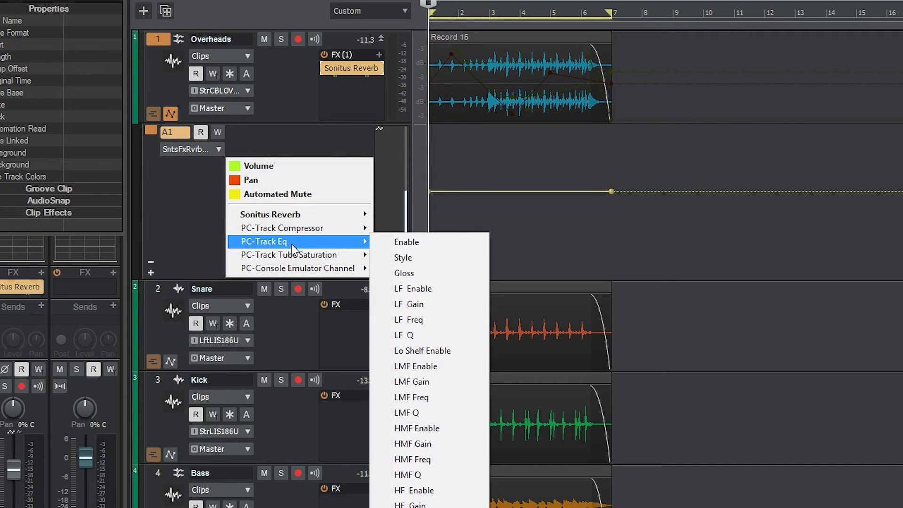
{"action": "mouse_move", "coordinate": [296, 267]}
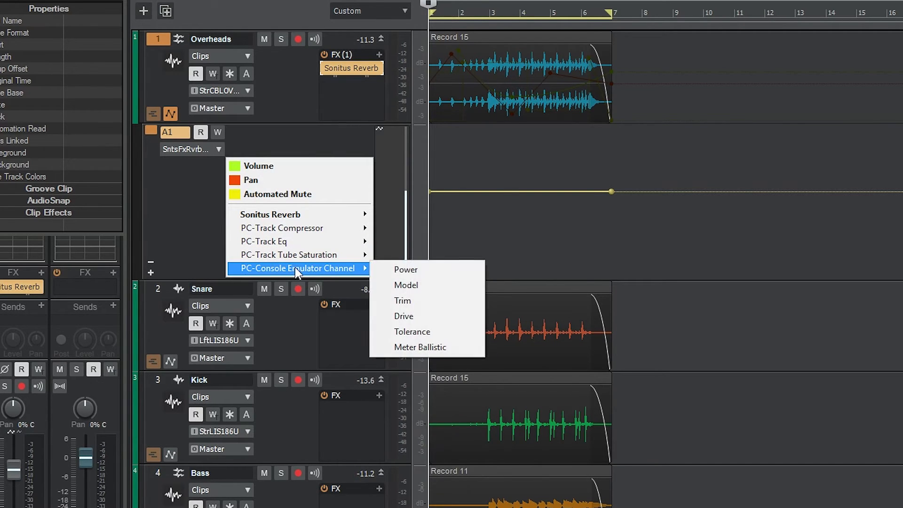
{"action": "mouse_move", "coordinate": [270, 214]}
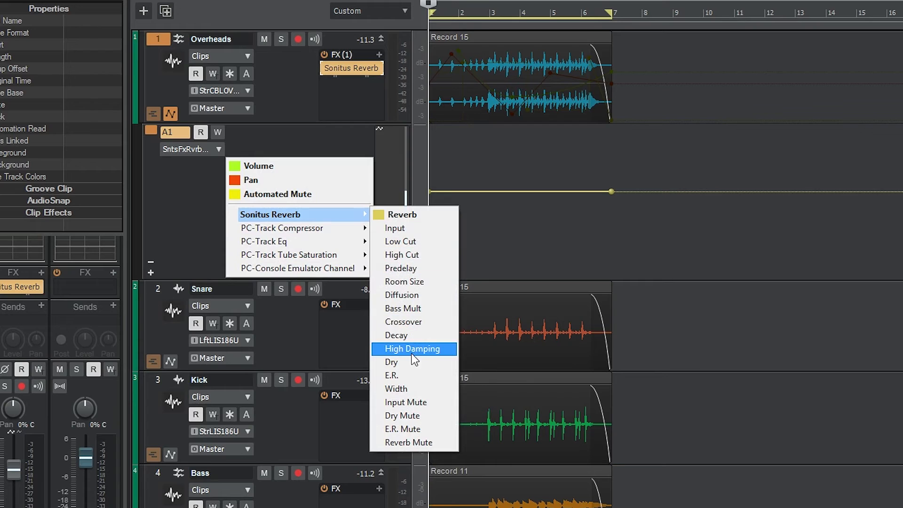
{"action": "mouse_move", "coordinate": [408, 384]}
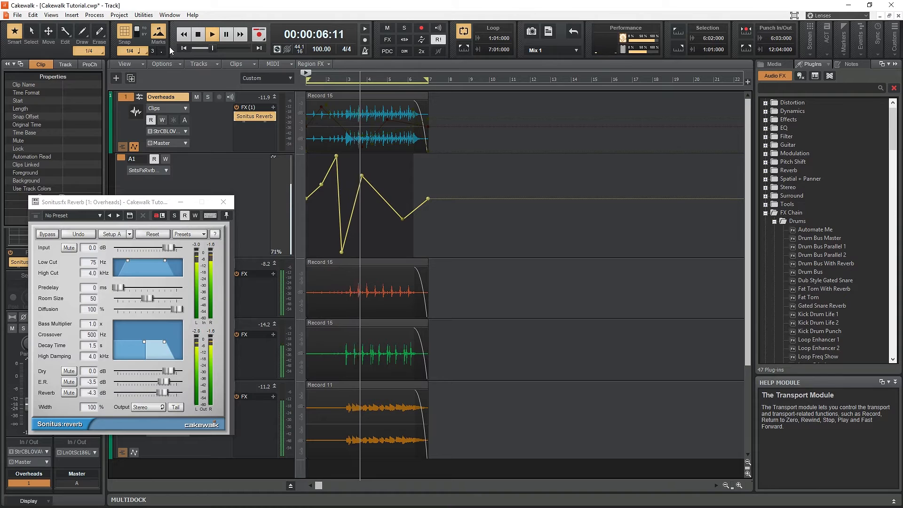
{"action": "left_click", "coordinate": [198, 34]}
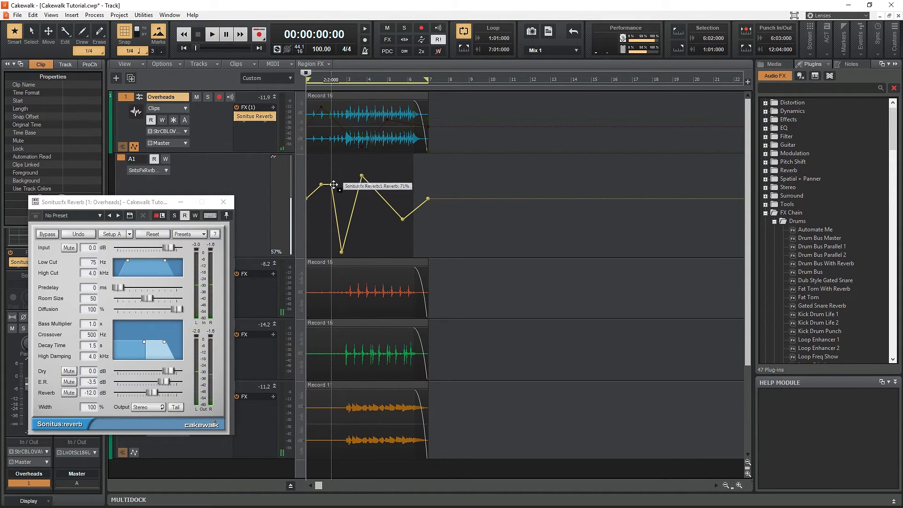
{"action": "left_click_drag", "start_coordinate": [317, 186], "coordinate": [330, 184]}
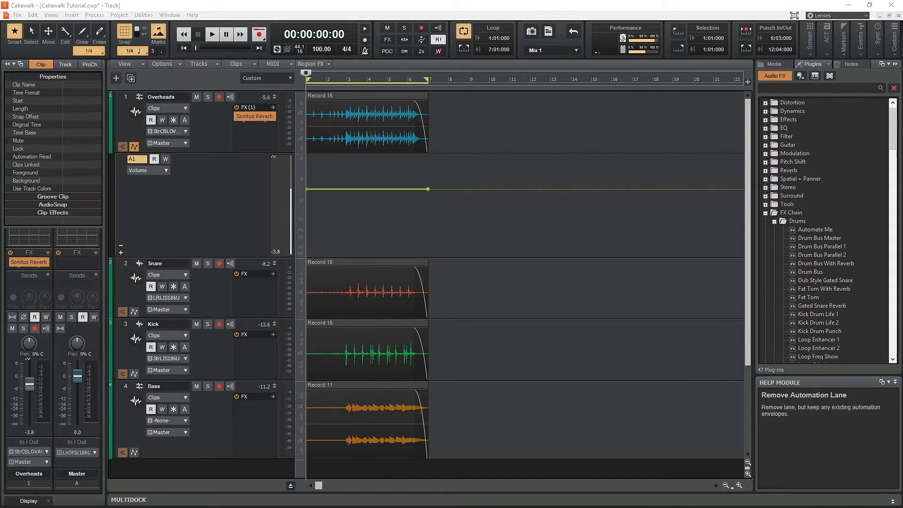
Arm the Volume lane's W button, play, and ride the Overheads fader to write automation
{"action": "left_click", "coordinate": [153, 159]}
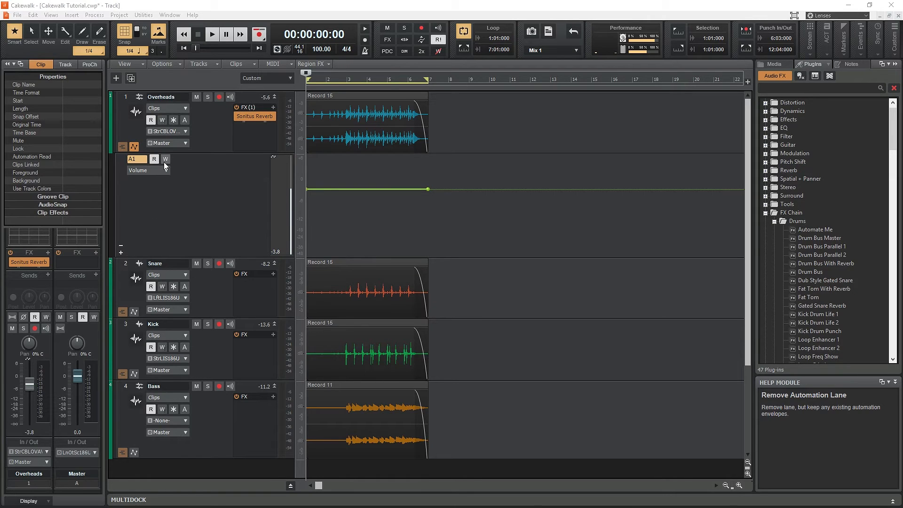
{"action": "mouse_move", "coordinate": [166, 159]}
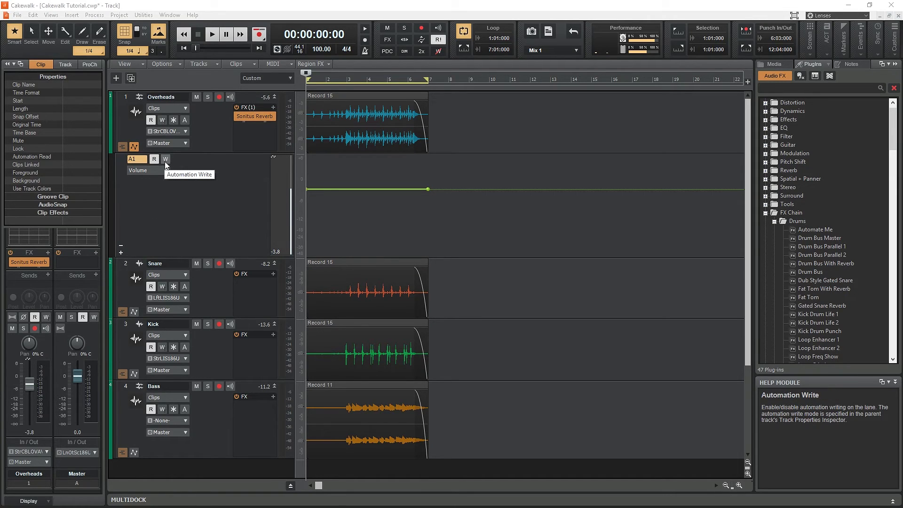
{"action": "left_click", "coordinate": [165, 159]}
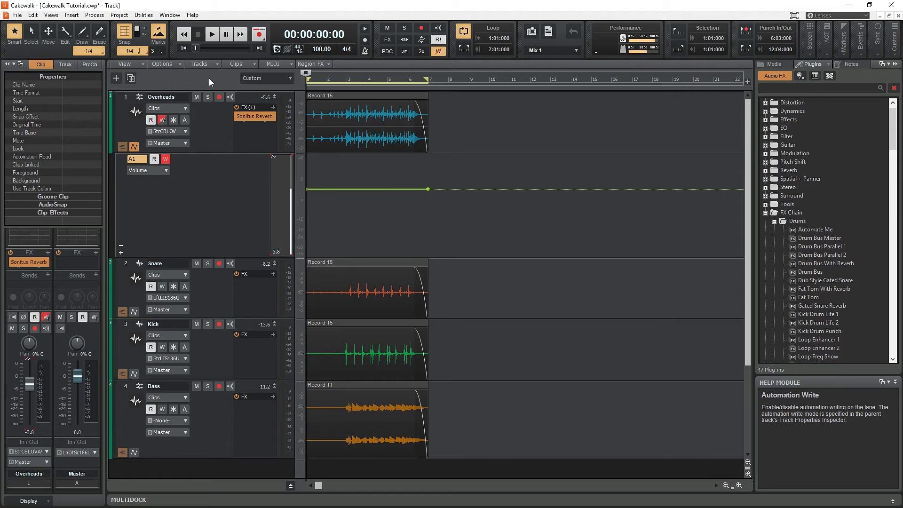
{"action": "left_click", "coordinate": [211, 34]}
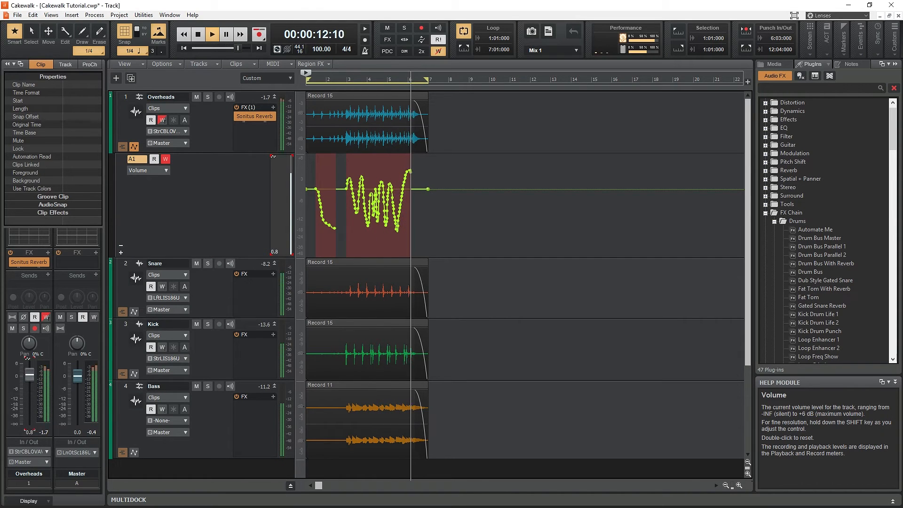
{"action": "left_click_drag", "start_coordinate": [27, 374], "coordinate": [28, 391]}
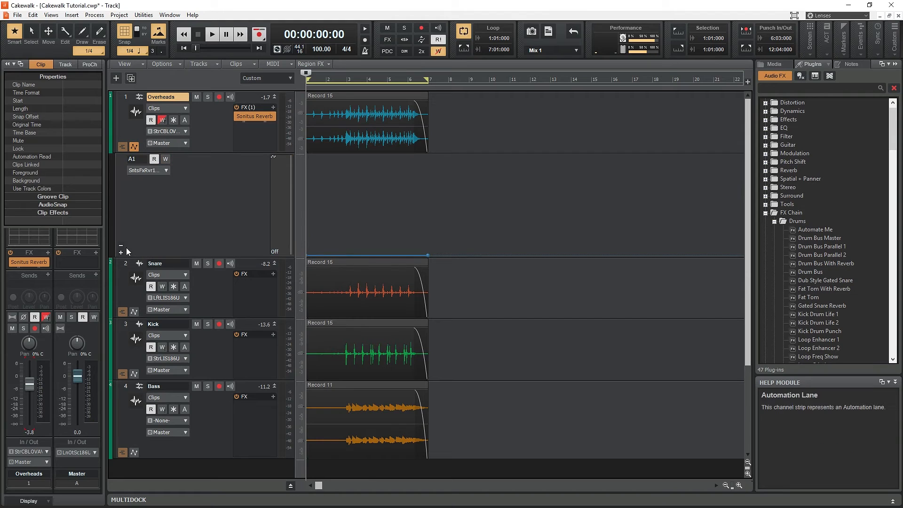
Set the Overheads automation Write Mode to Latch in the Inspector's Track properties
{"action": "left_click", "coordinate": [64, 64]}
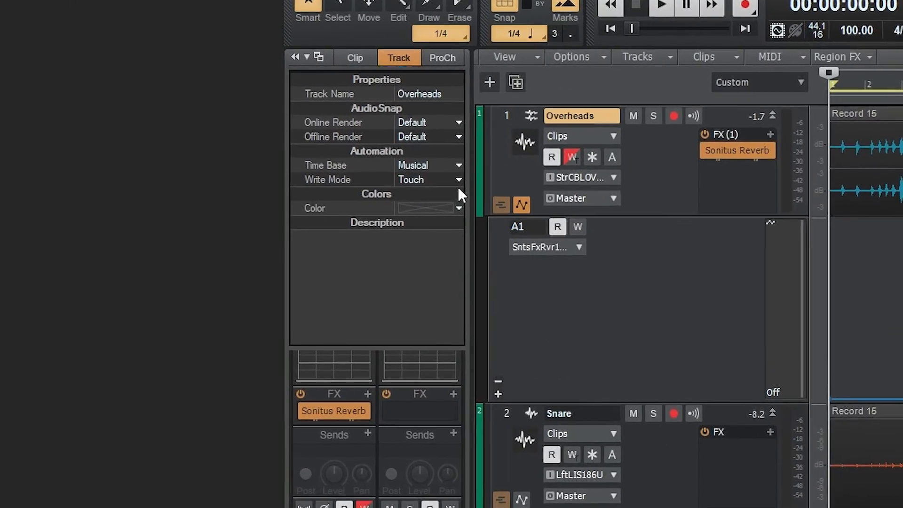
{"action": "left_click", "coordinate": [429, 179]}
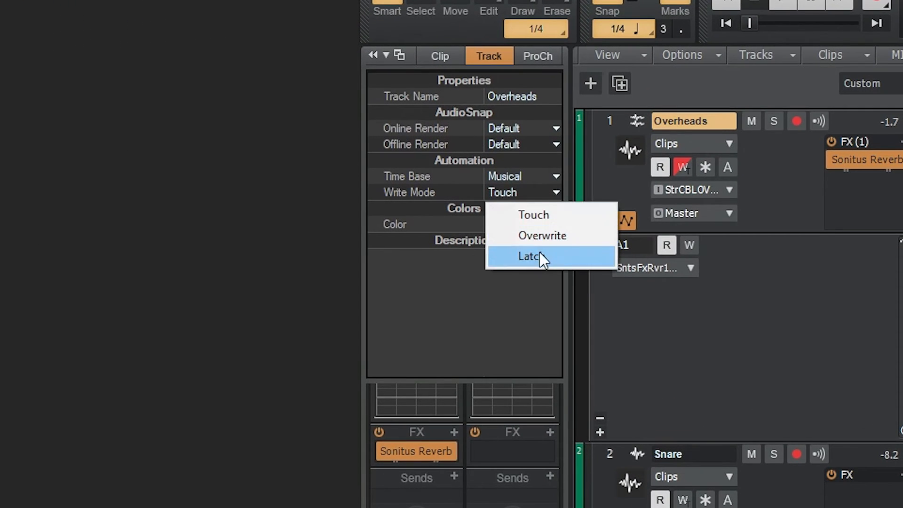
{"action": "left_click", "coordinate": [529, 257]}
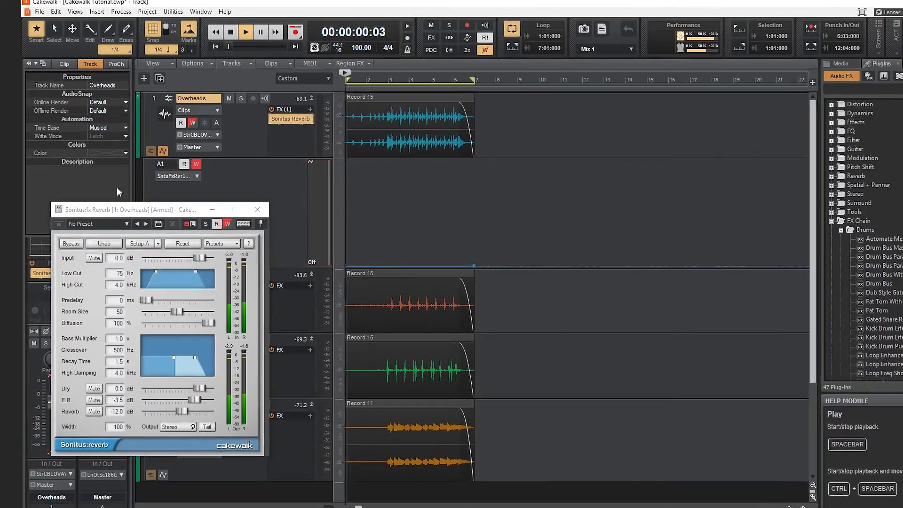
{"action": "left_click", "coordinate": [244, 33]}
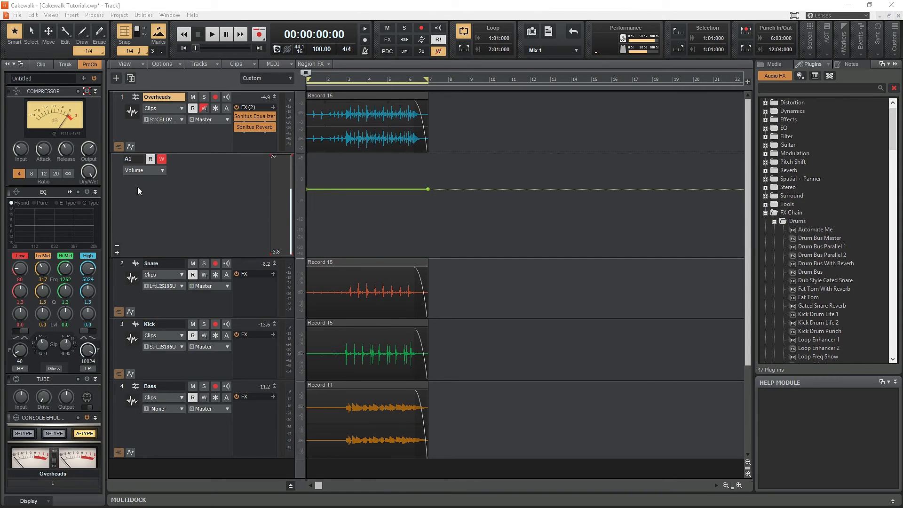
In Preferences, add an ACT MIDI Controller surface with input MPD218 and output None
{"action": "left_click", "coordinate": [33, 15]}
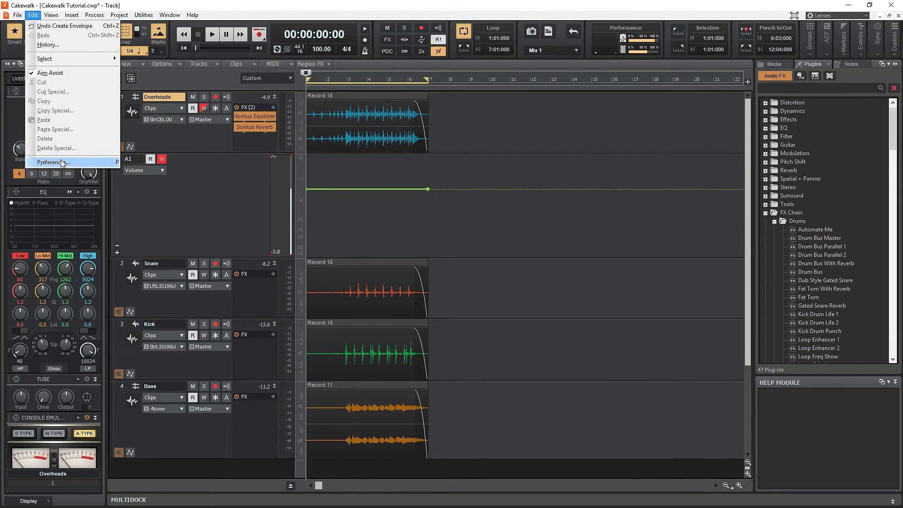
{"action": "left_click", "coordinate": [51, 161]}
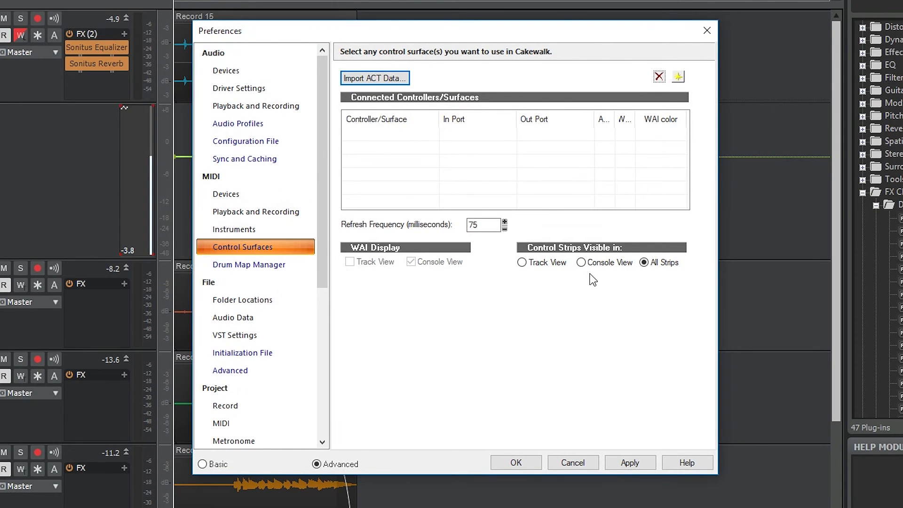
{"action": "left_click", "coordinate": [678, 76]}
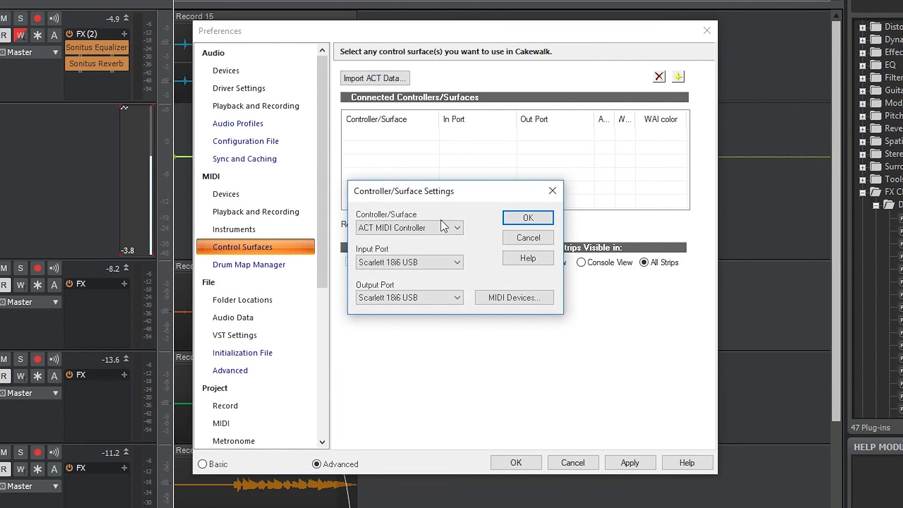
{"action": "left_click", "coordinate": [407, 297]}
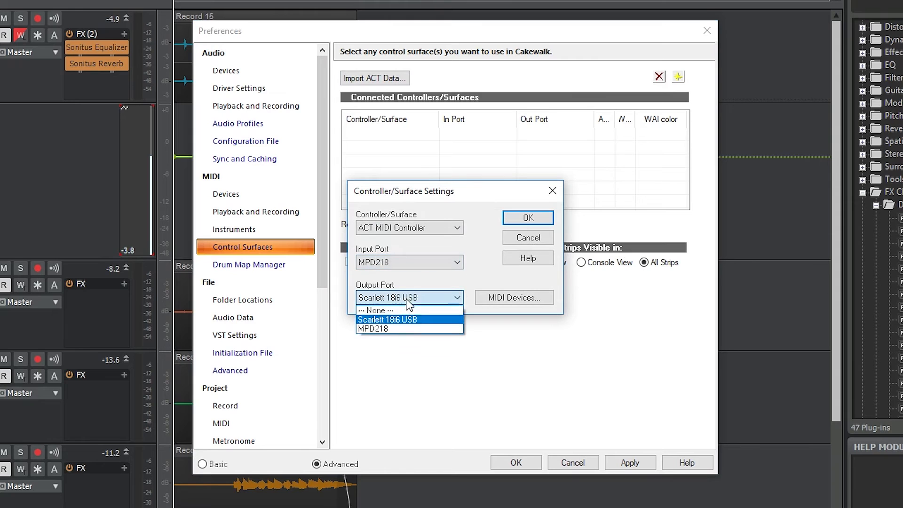
{"action": "left_click", "coordinate": [375, 311]}
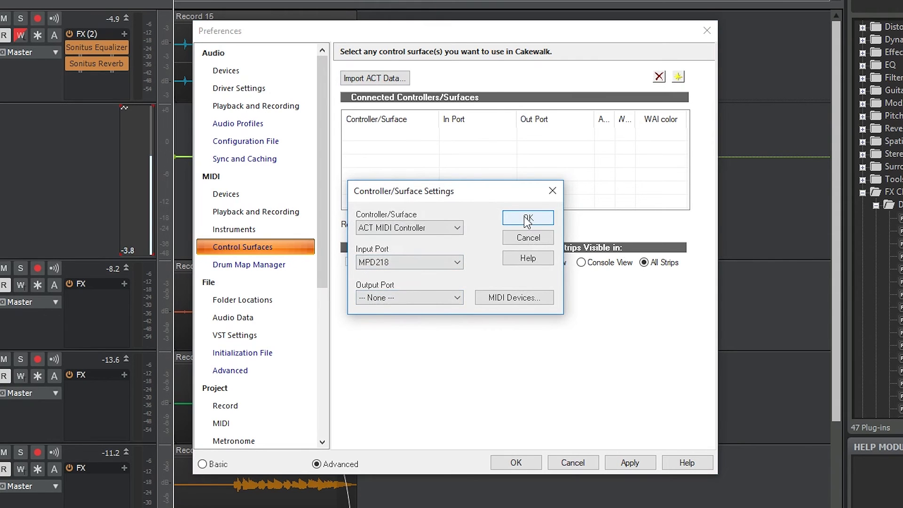
{"action": "left_click", "coordinate": [526, 217]}
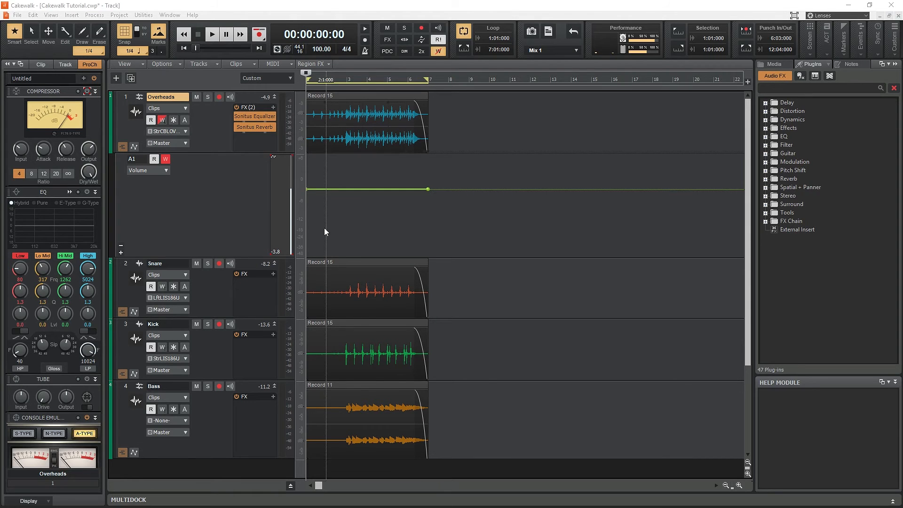
Label the ACT MIDI Controller - 1 rotary knobs Rotary1 through Rotary6 and confirm
{"action": "left_click", "coordinate": [143, 15]}
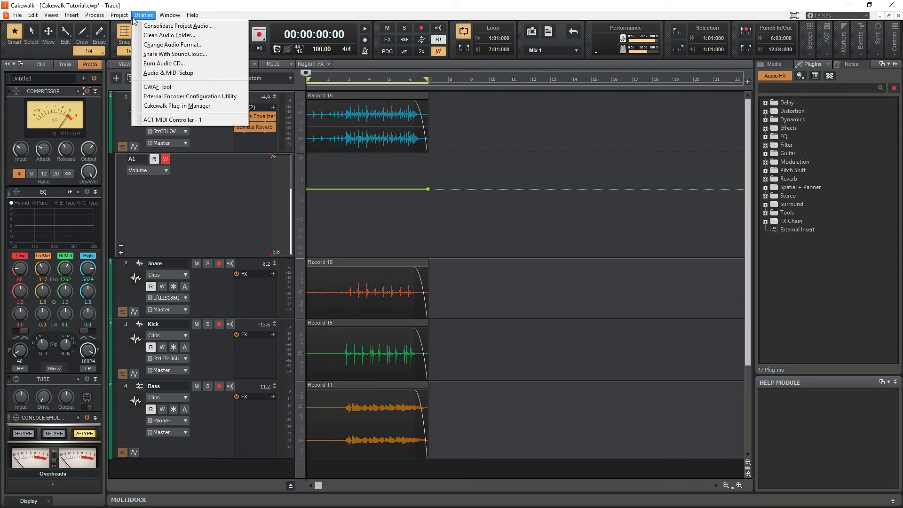
{"action": "left_click", "coordinate": [172, 119]}
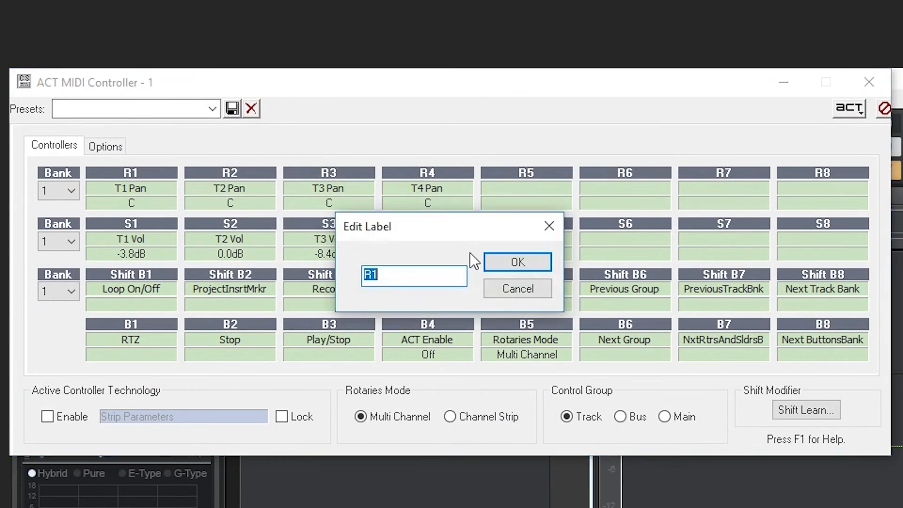
{"action": "type", "text": "Rotary6"}
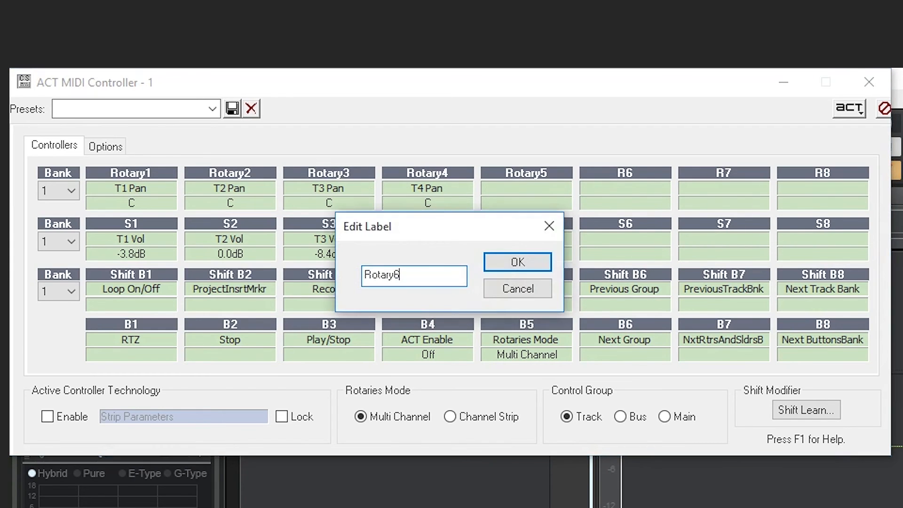
{"action": "left_click", "coordinate": [516, 261]}
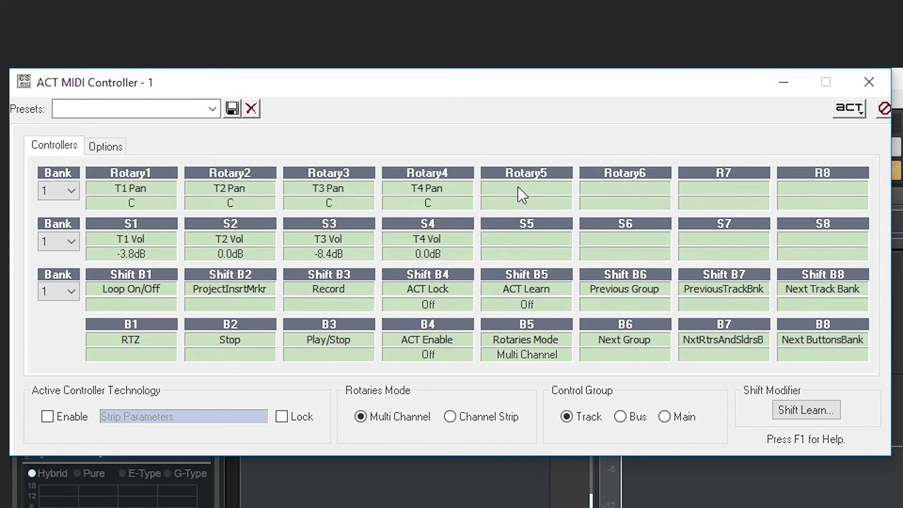
{"action": "left_click", "coordinate": [47, 416]}
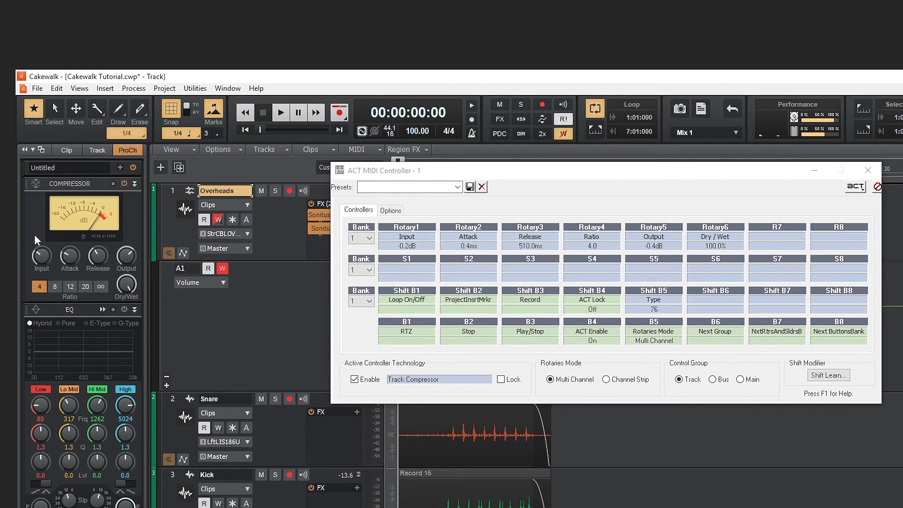
{"action": "mouse_move", "coordinate": [124, 183]}
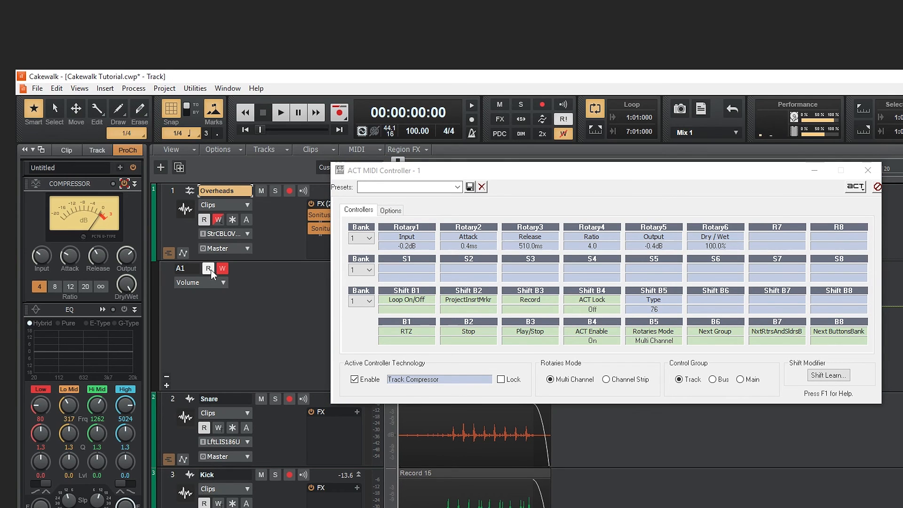
{"action": "mouse_move", "coordinate": [207, 268]}
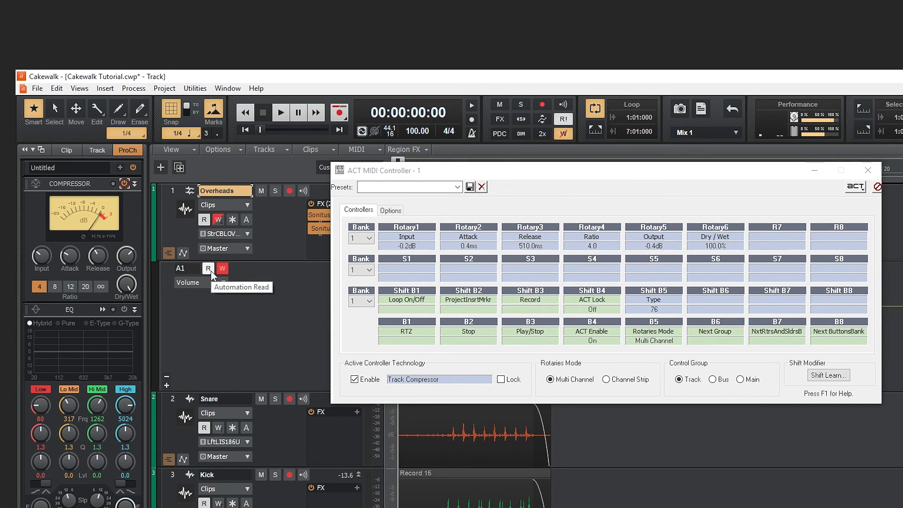